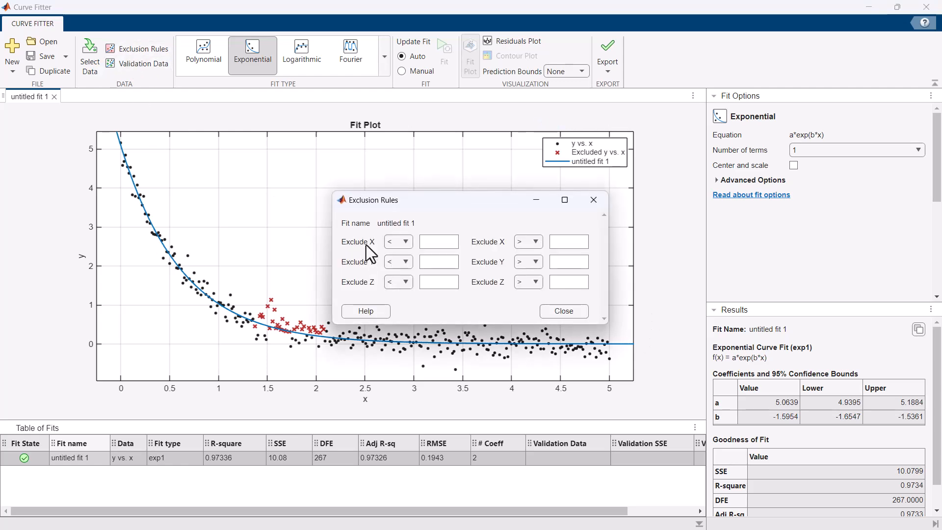
- Exclude all points with x below 0.2 from the surface fit
{"action": "left_click", "coordinate": [439, 242]}
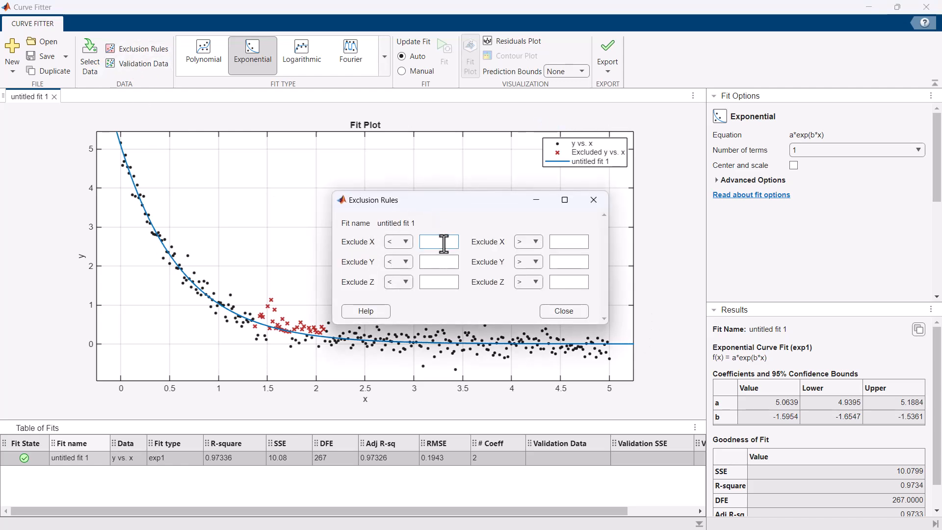
{"action": "type", "text": "0.2"}
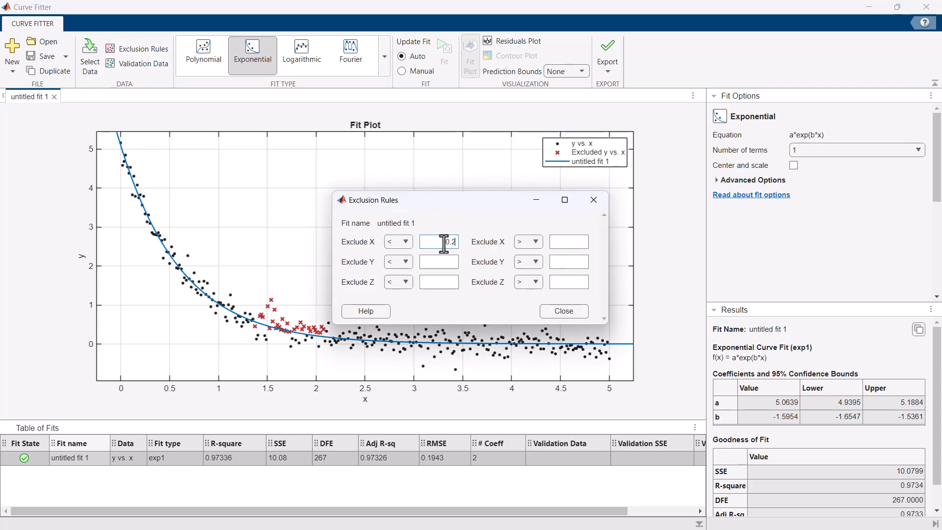
{"action": "left_click", "coordinate": [562, 310]}
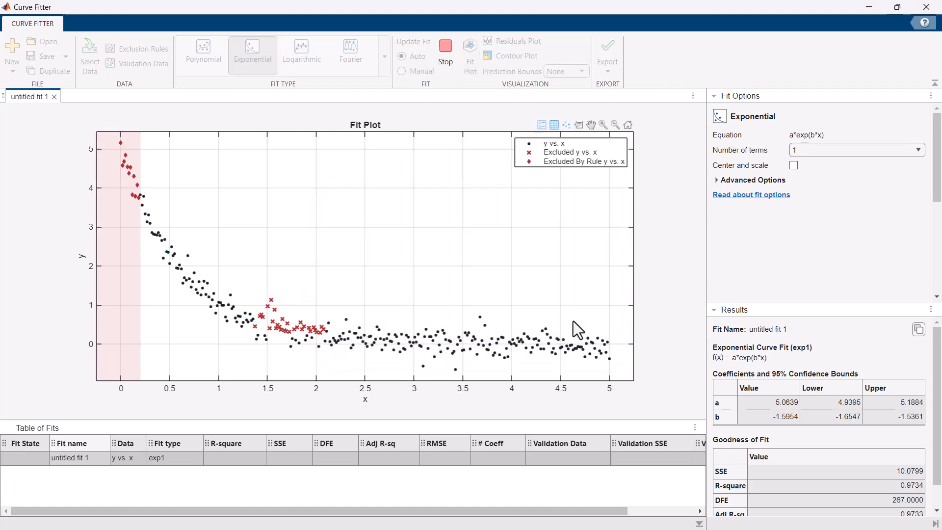
- Add a contour plot, then start a new fit using drugConcentration as X data
{"action": "left_click", "coordinate": [203, 53]}
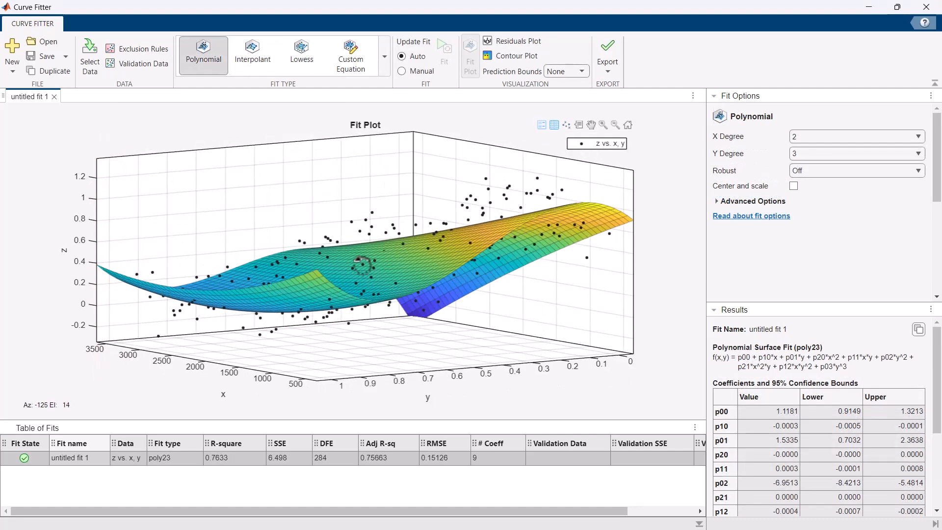
{"action": "left_click", "coordinate": [506, 56]}
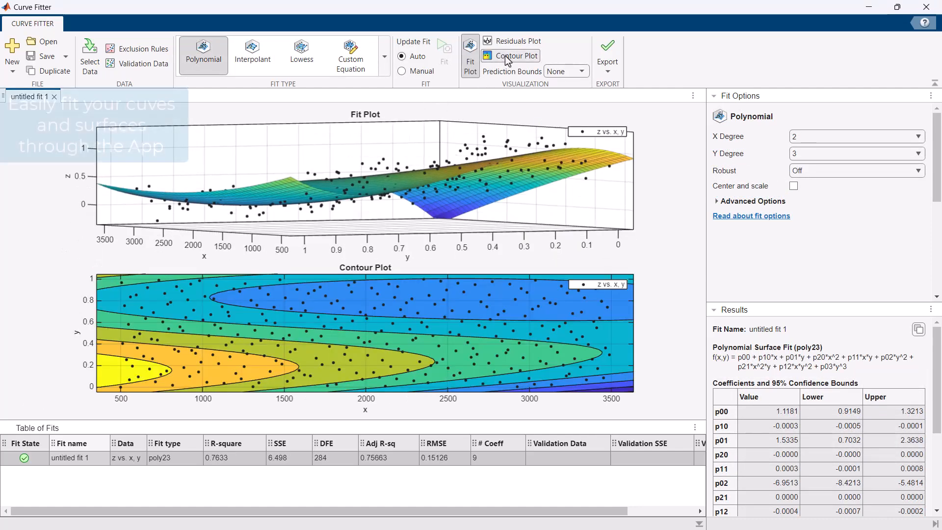
{"action": "left_click", "coordinate": [563, 70]}
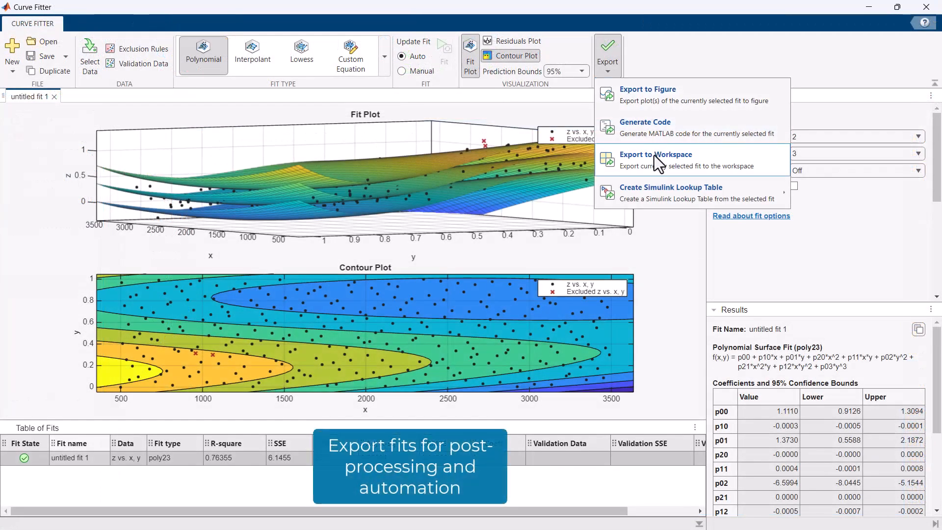
{"action": "left_click", "coordinate": [656, 155]}
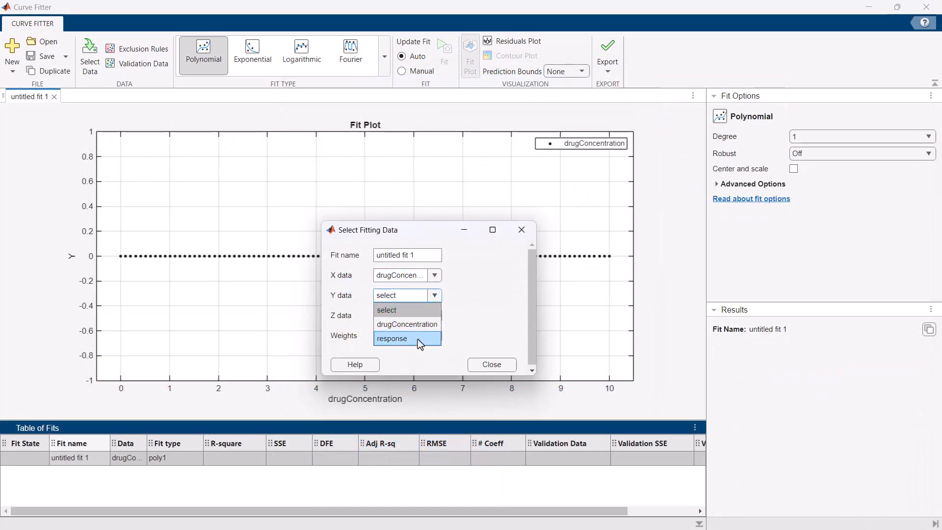
- Fit response against drugConcentration with a sigmoidal model, then switch the surface fit to interpolant
{"action": "left_click", "coordinate": [392, 338]}
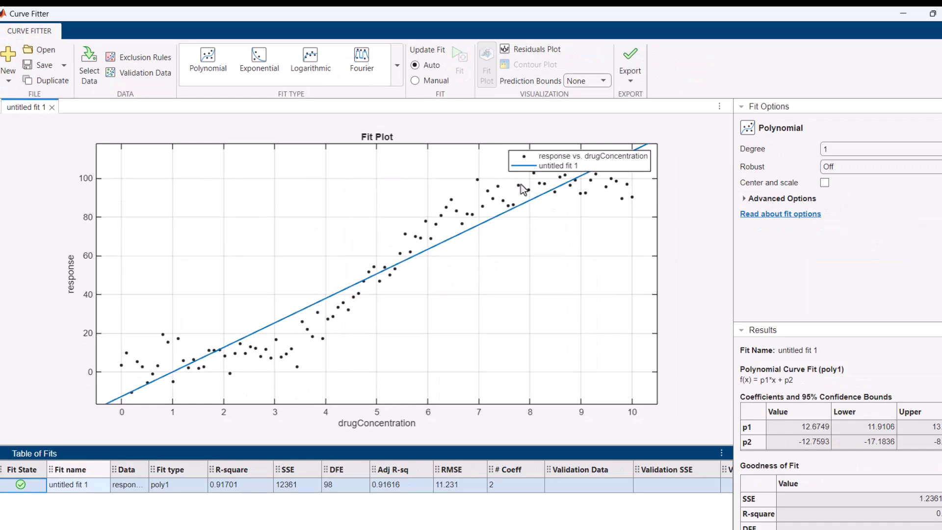
{"action": "left_click", "coordinate": [350, 57]}
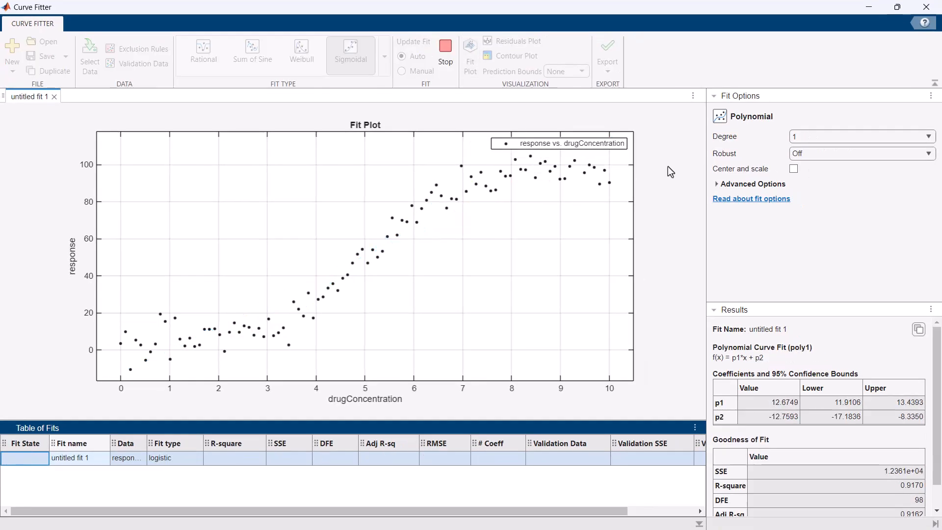
{"action": "left_click", "coordinate": [384, 55]}
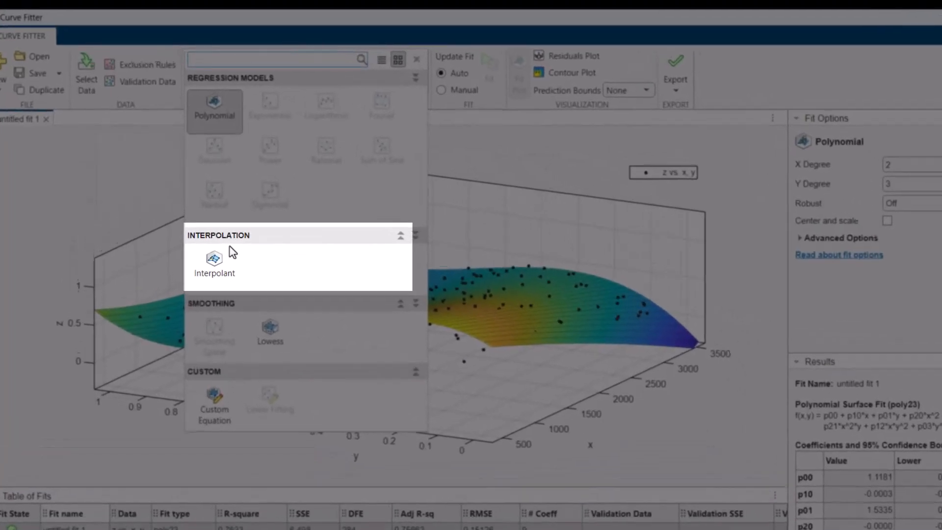
{"action": "left_click", "coordinate": [214, 262]}
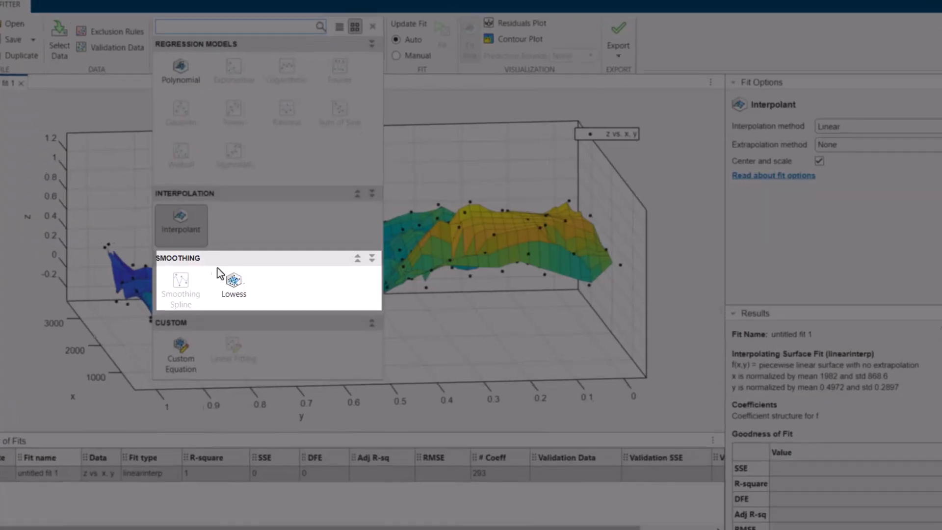
{"action": "left_click", "coordinate": [233, 280]}
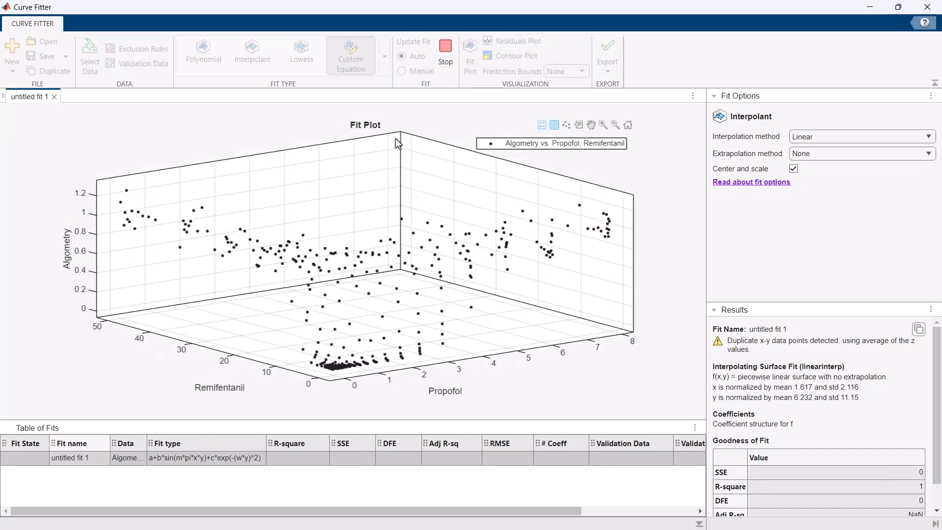
- Apply the IC50A/IC50B/alpha/n synergy custom equation with alpha lower bound -5 and residuals plot
{"action": "left_click", "coordinate": [350, 53]}
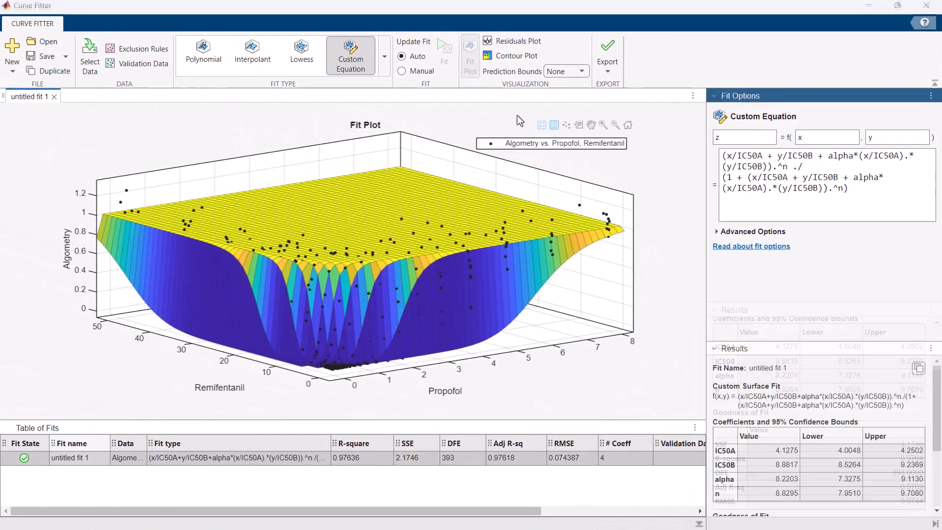
{"action": "left_click", "coordinate": [491, 41]}
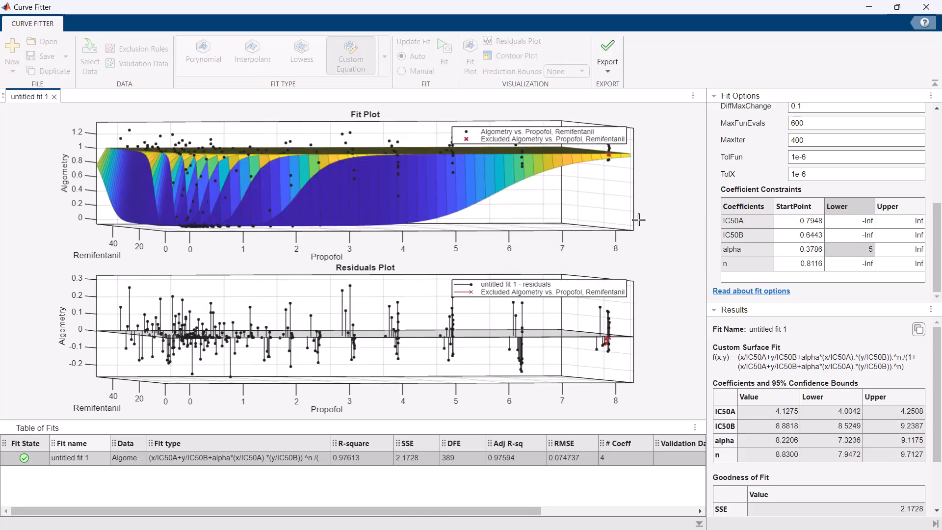
- Generate a createFit function from the custom surface fit via Export > Generate Code
{"action": "left_click", "coordinate": [470, 56]}
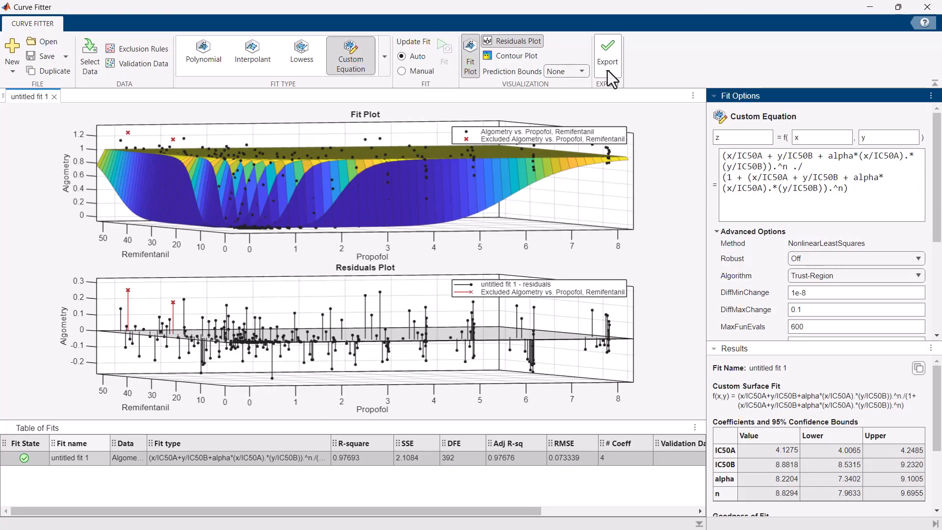
{"action": "left_click", "coordinate": [607, 53]}
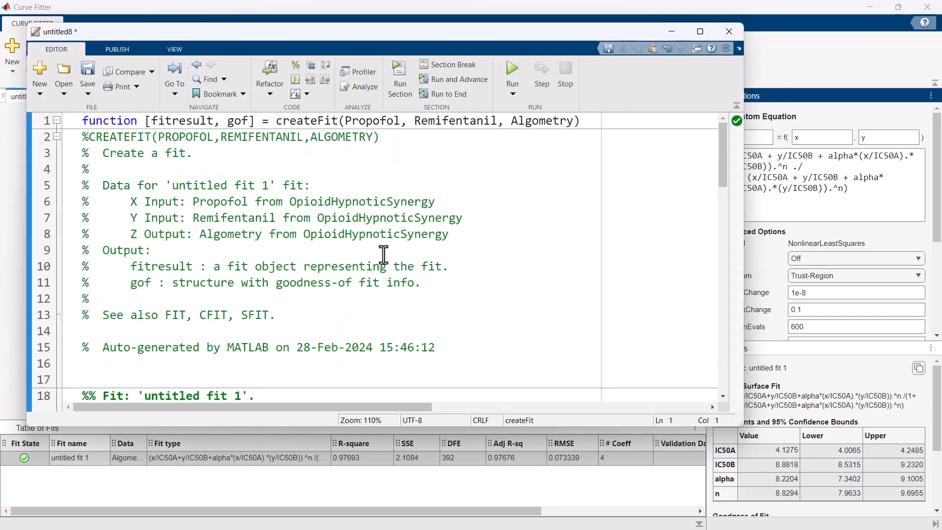
{"action": "scroll", "scroll_direction": "down", "scroll_amount": 3}
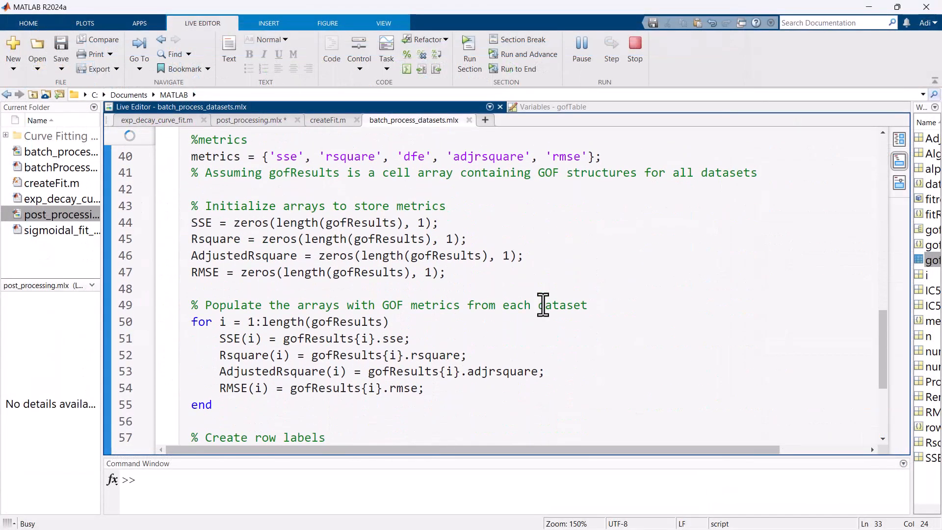
{"action": "left_click", "coordinate": [469, 54]}
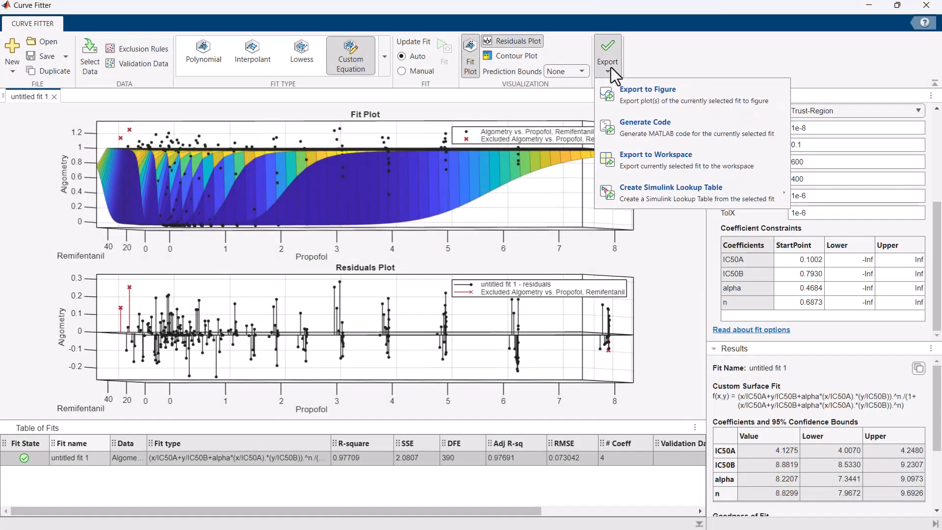
- Export the fit to the workspace as fittedmodel2 and review the post_processing predictions and contours
{"action": "left_click", "coordinate": [656, 154]}
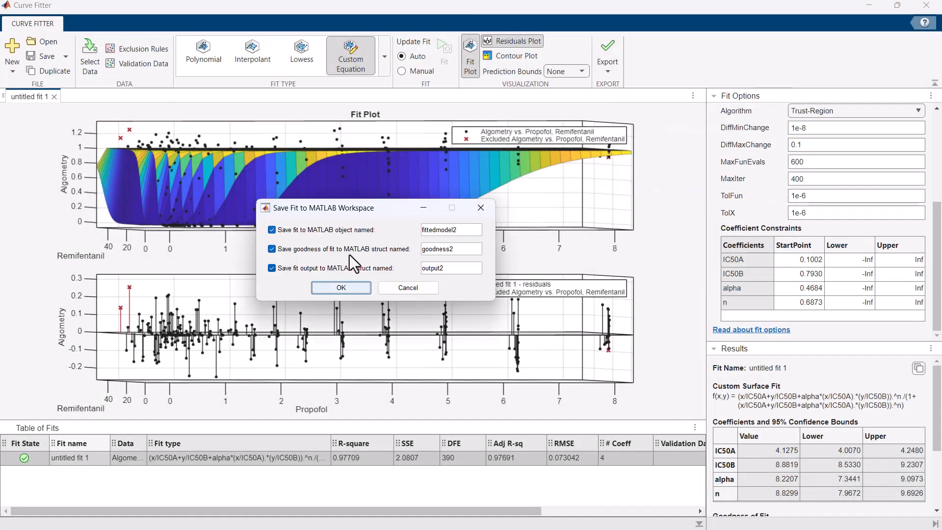
{"action": "left_click", "coordinate": [340, 287]}
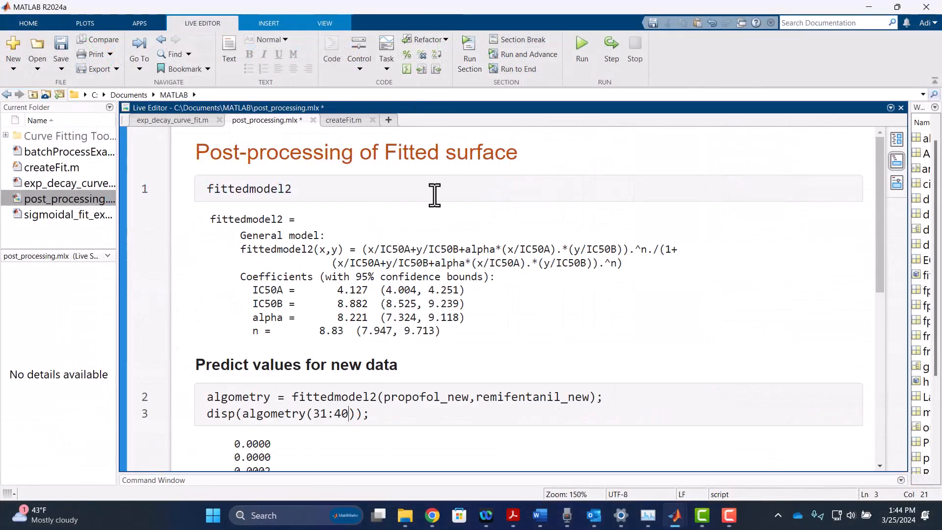
{"action": "scroll", "scroll_direction": "down", "scroll_amount": 3}
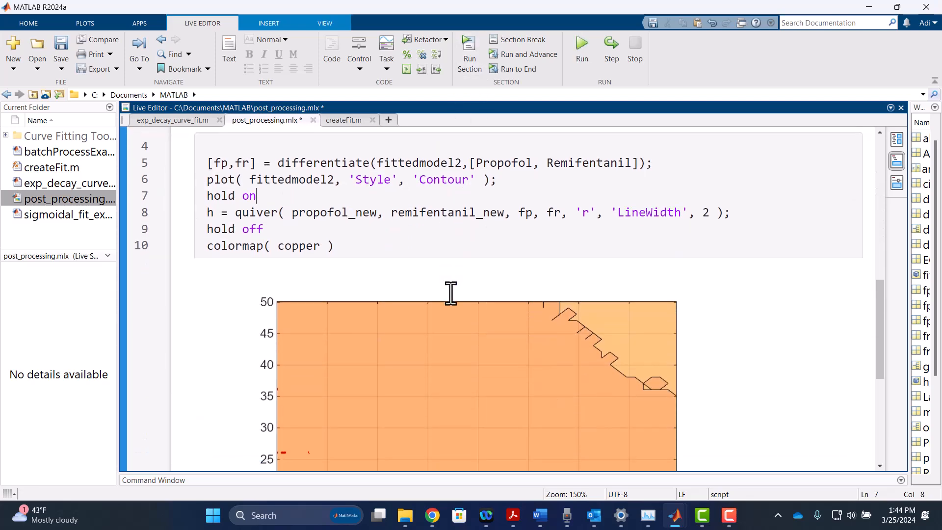
{"action": "scroll", "scroll_direction": "down", "scroll_amount": 3}
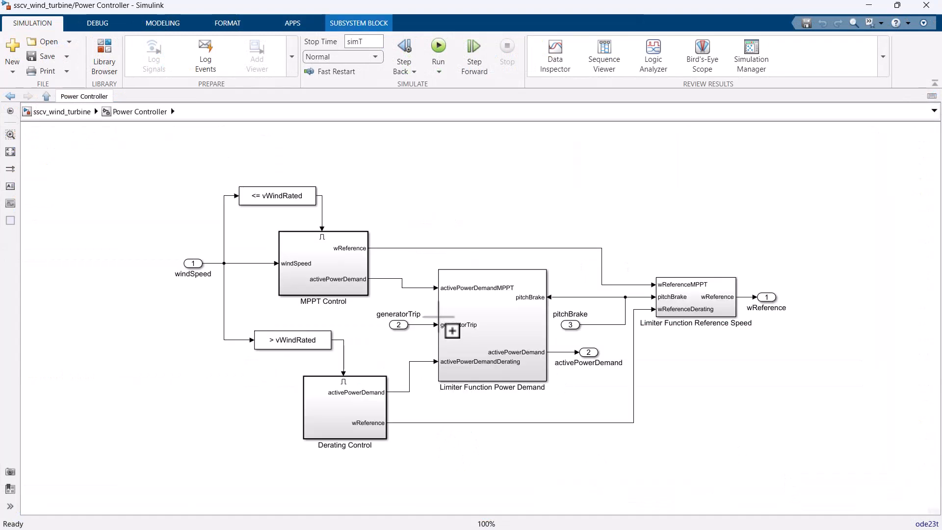
- Open MPPT Control and export the sigmoidal fit as a lookup table block, breakpoints 3:2.2:25
{"action": "double_click", "coordinate": [323, 263]}
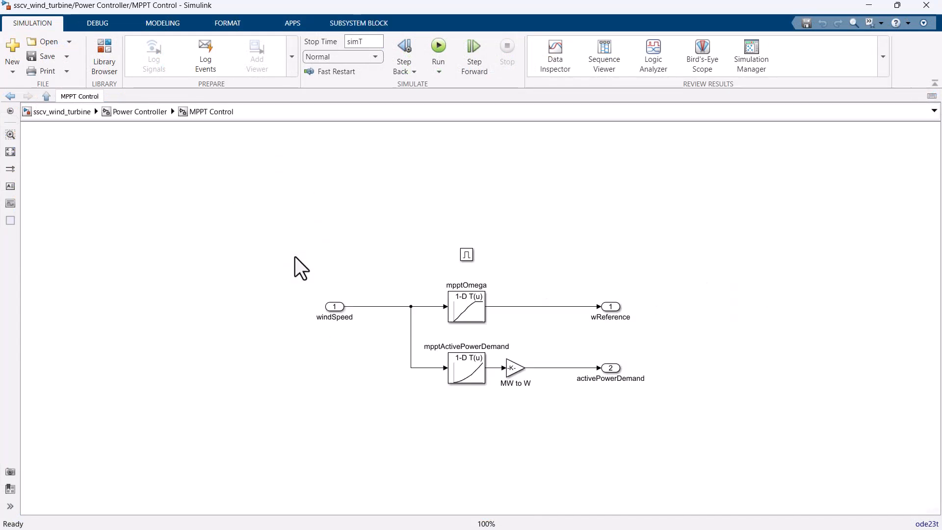
{"action": "left_click", "coordinate": [358, 23]}
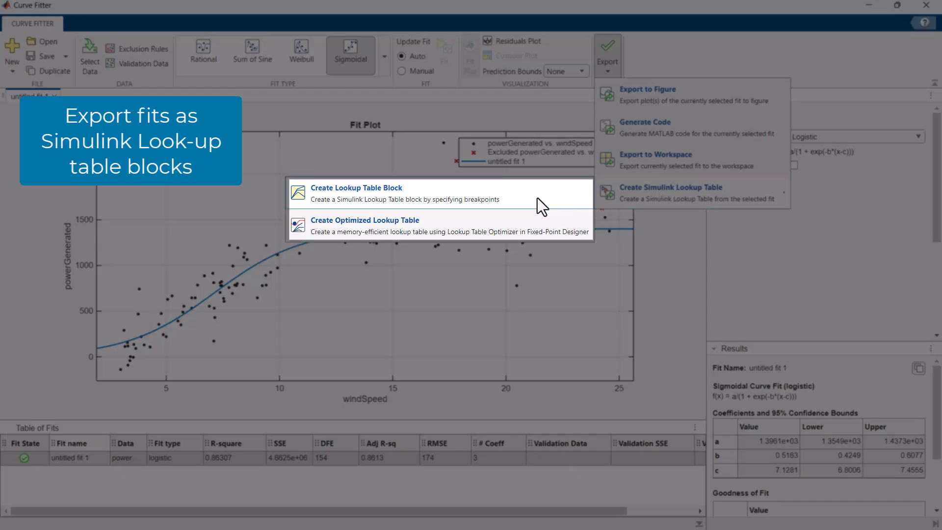
{"action": "left_click", "coordinate": [356, 188]}
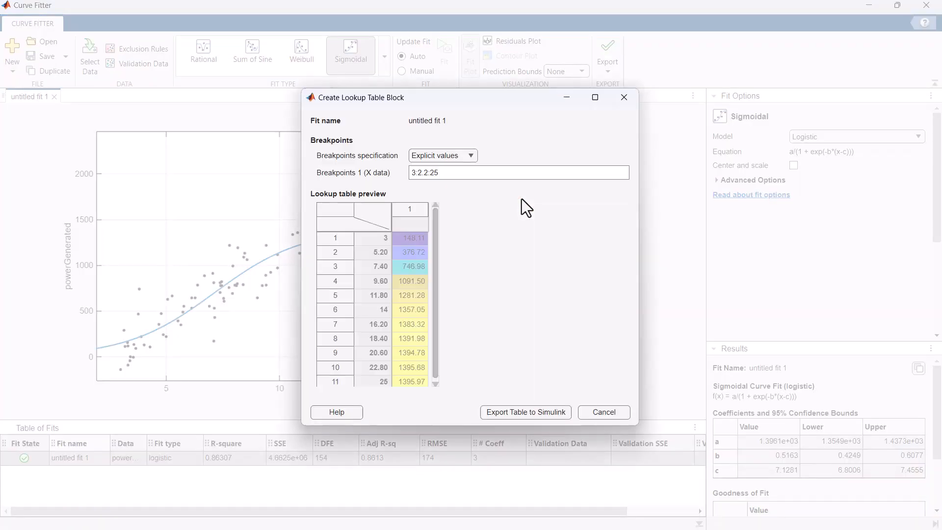
{"action": "left_click", "coordinate": [525, 412]}
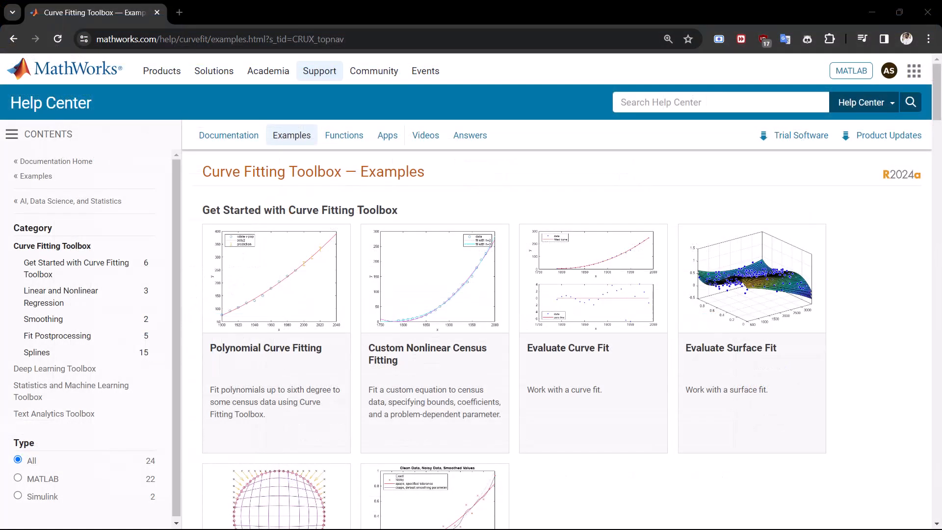
{"action": "scroll", "scroll_direction": "down", "scroll_amount": 3}
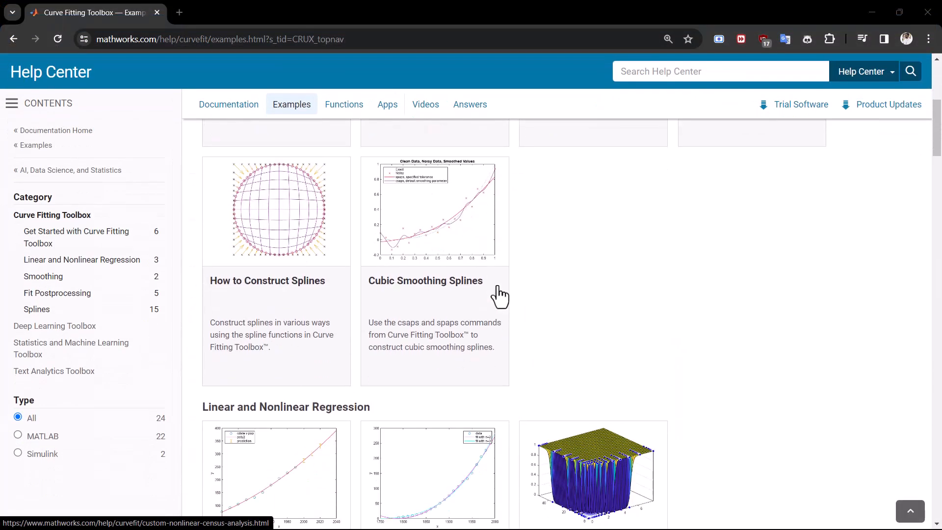